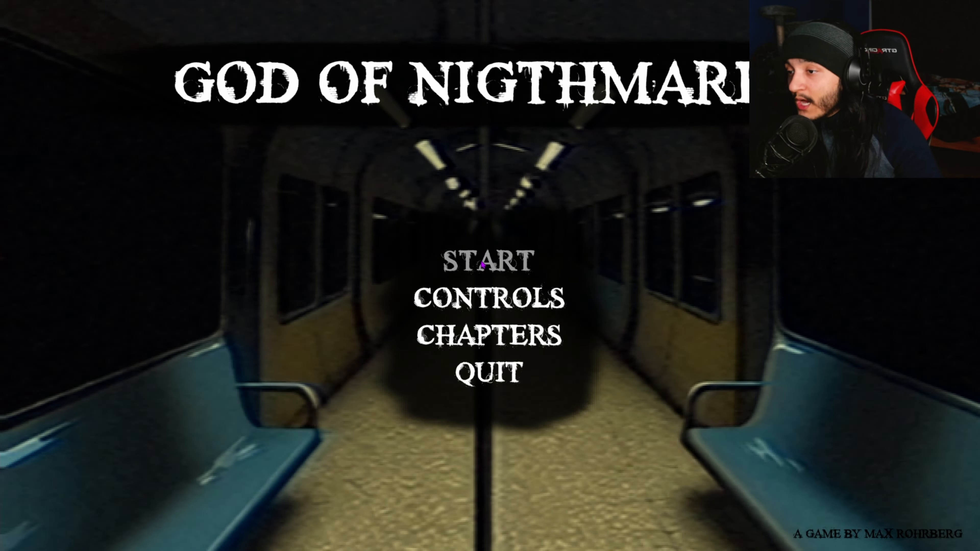
{"action": "left_click", "coordinate": [487, 260]}
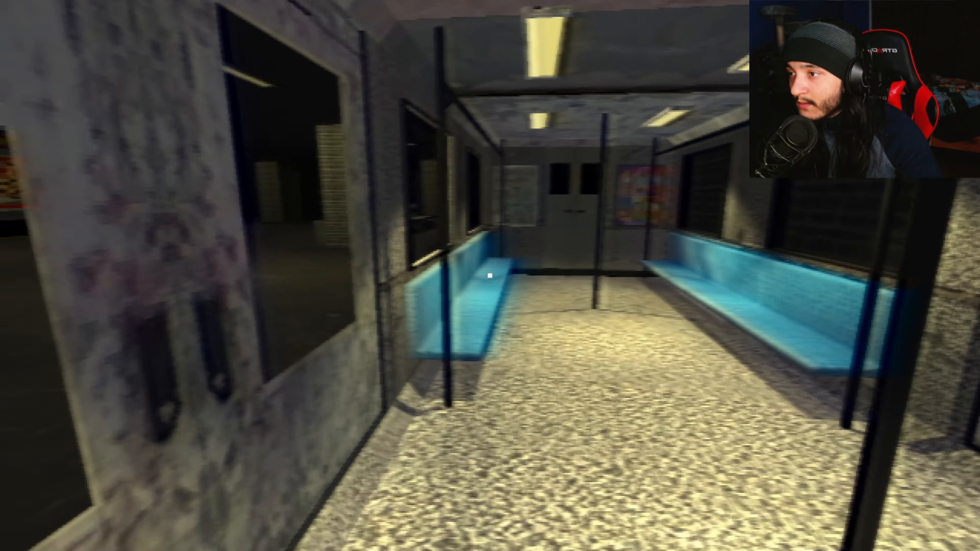
{"action": "mouse_move", "coordinate": [490, 276]}
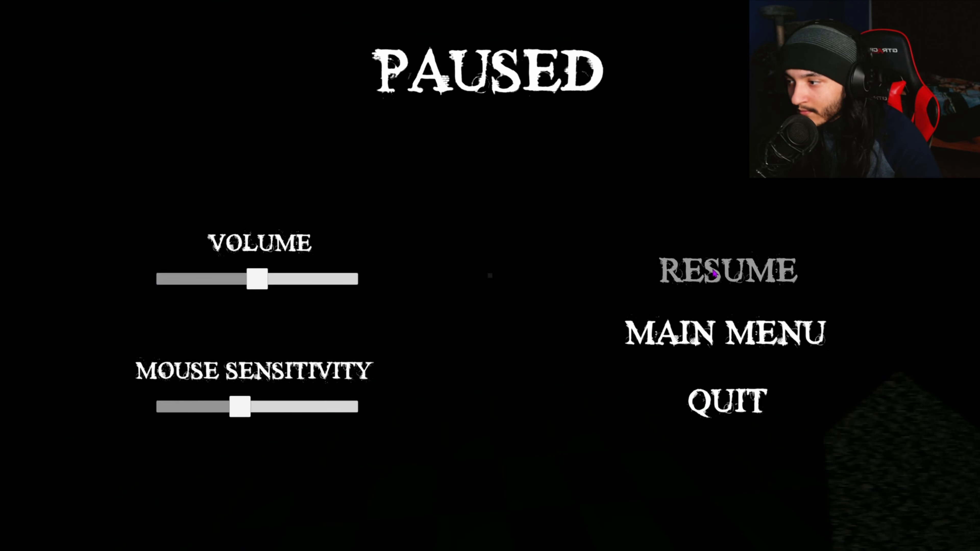
{"action": "left_click", "coordinate": [725, 272]}
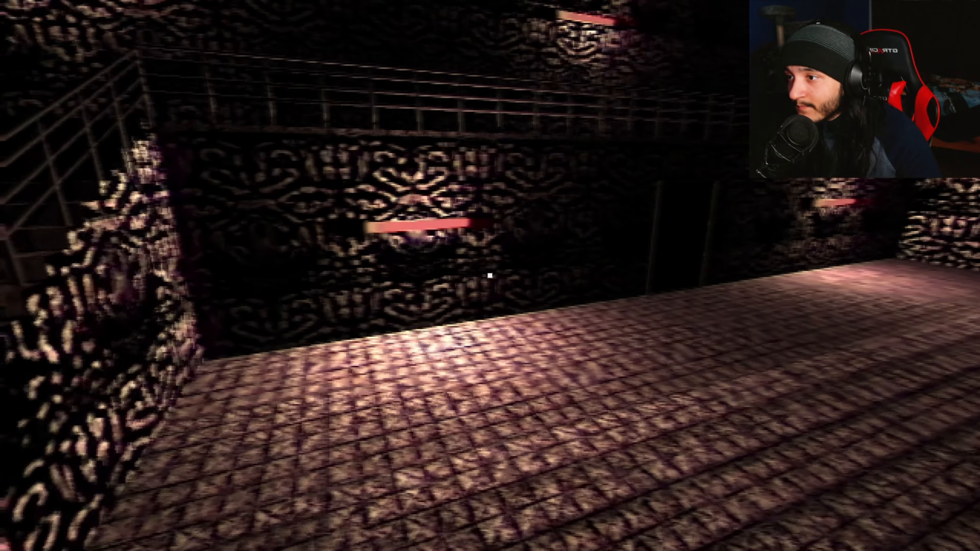
{"action": "mouse_move", "coordinate": [490, 275]}
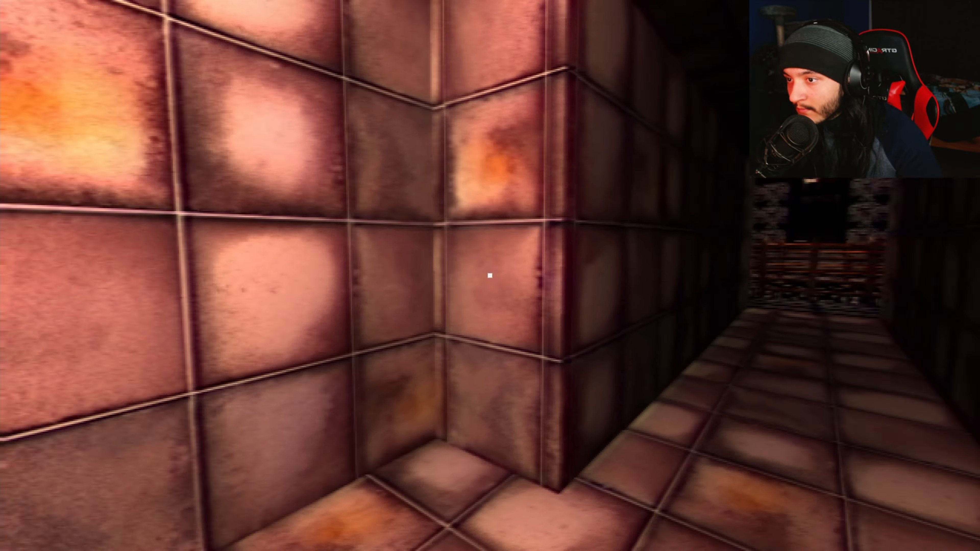
{"action": "mouse_move", "coordinate": [490, 275]}
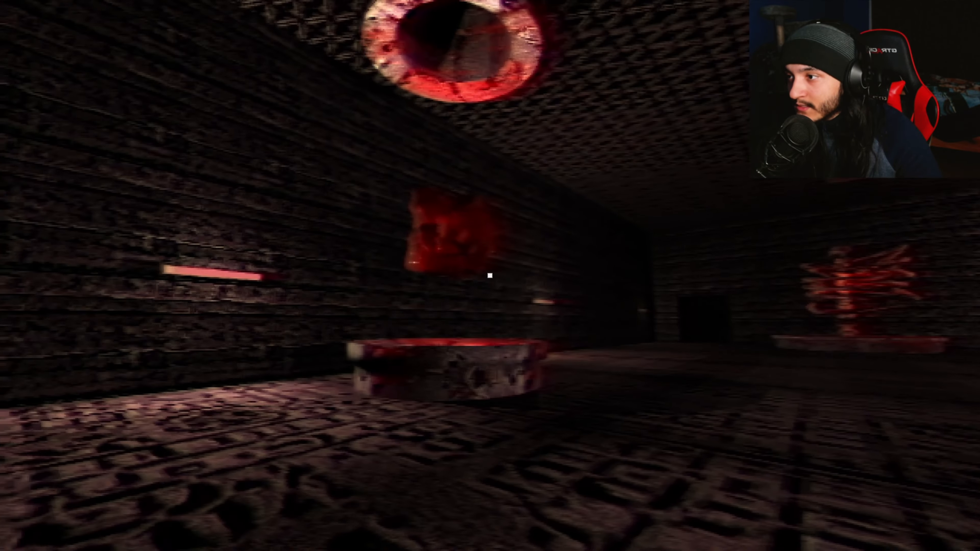
{"action": "mouse_move", "coordinate": [490, 275]}
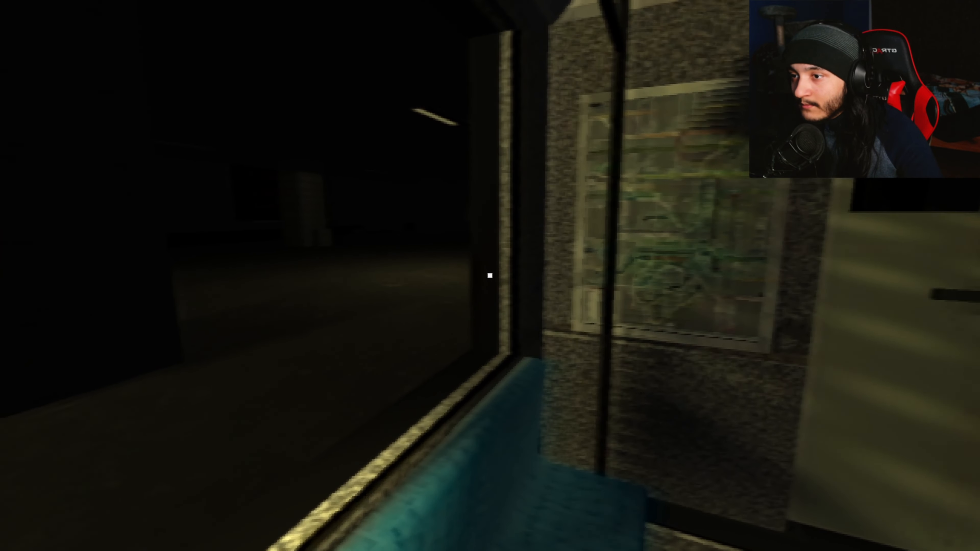
{"action": "mouse_move", "coordinate": [490, 276]}
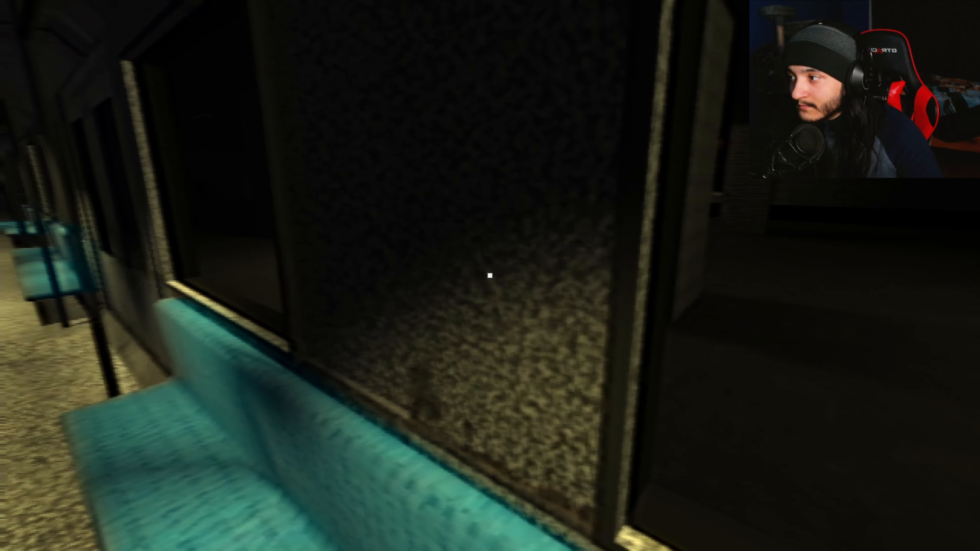